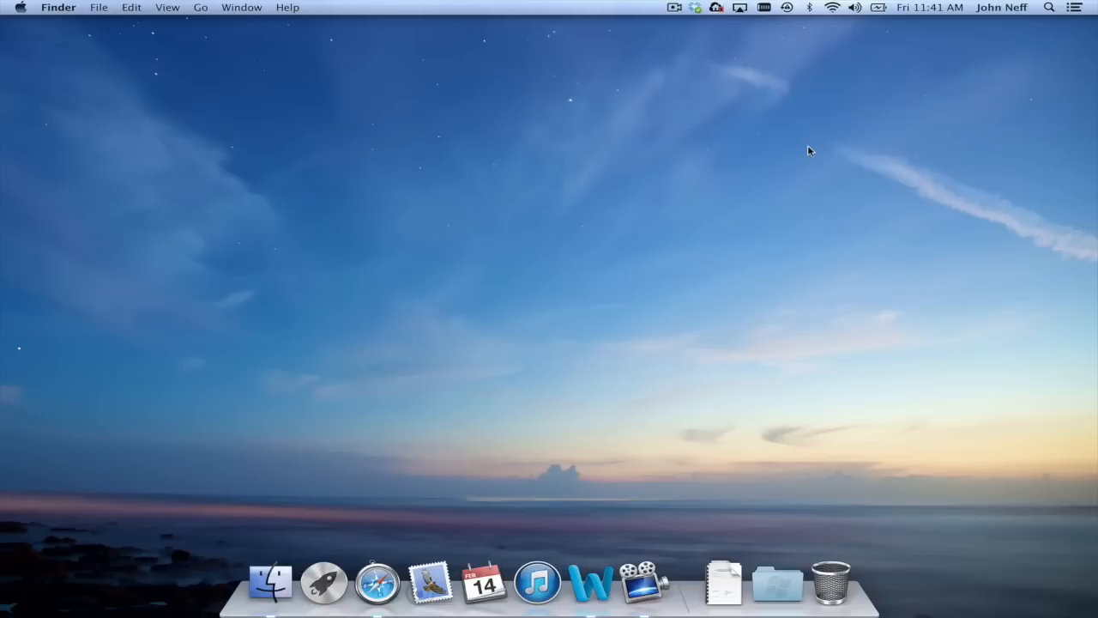
mouse_move(602, 144)
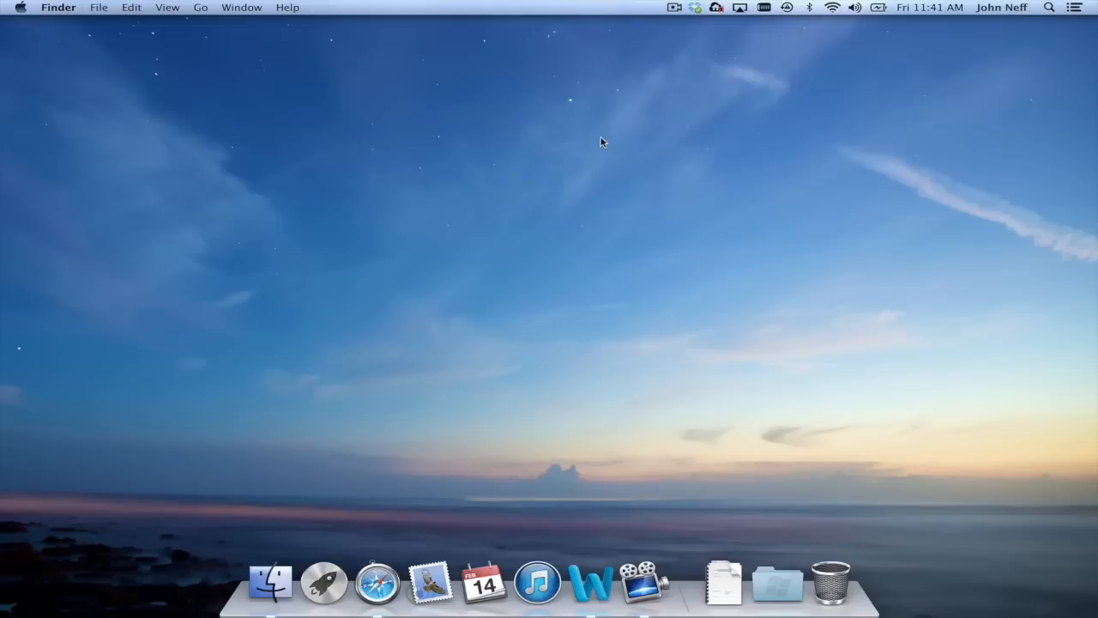
mouse_move(689, 166)
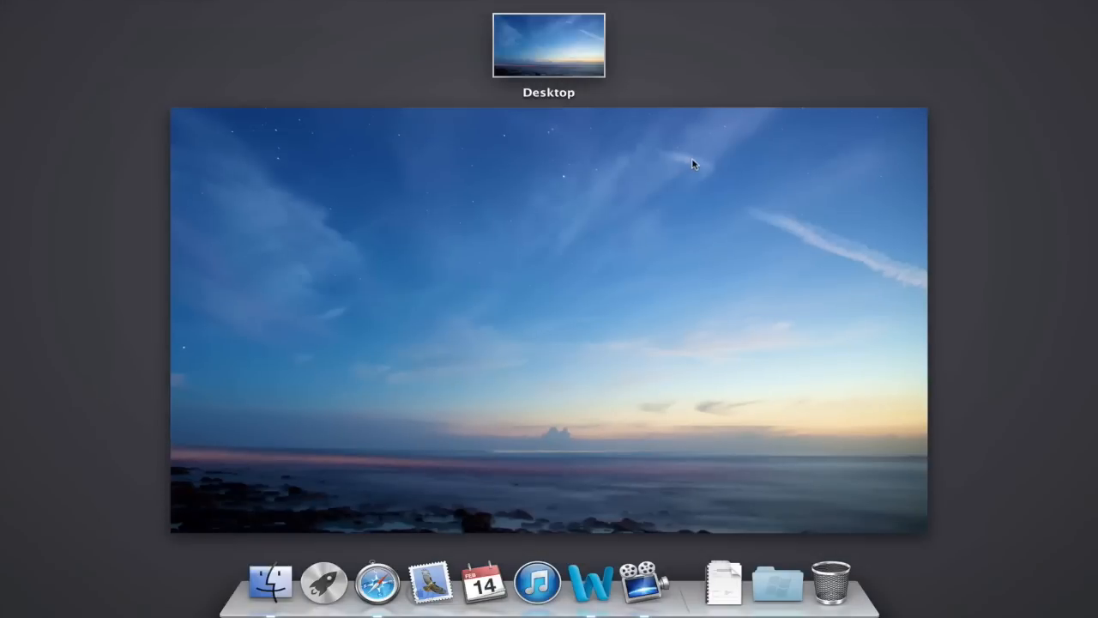
mouse_move(567, 145)
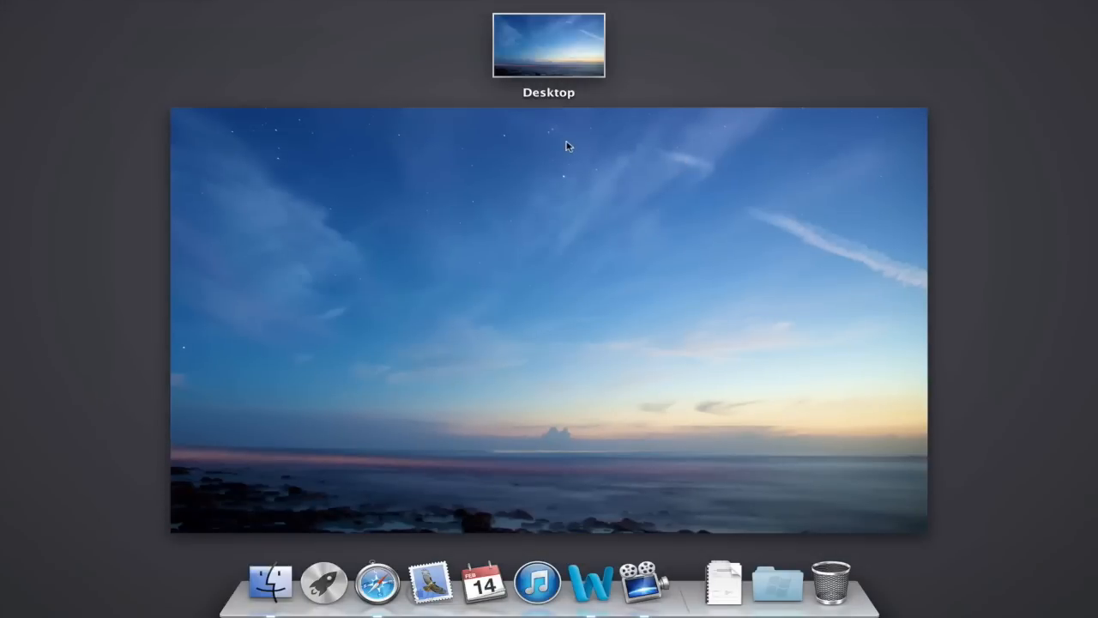
mouse_move(552, 132)
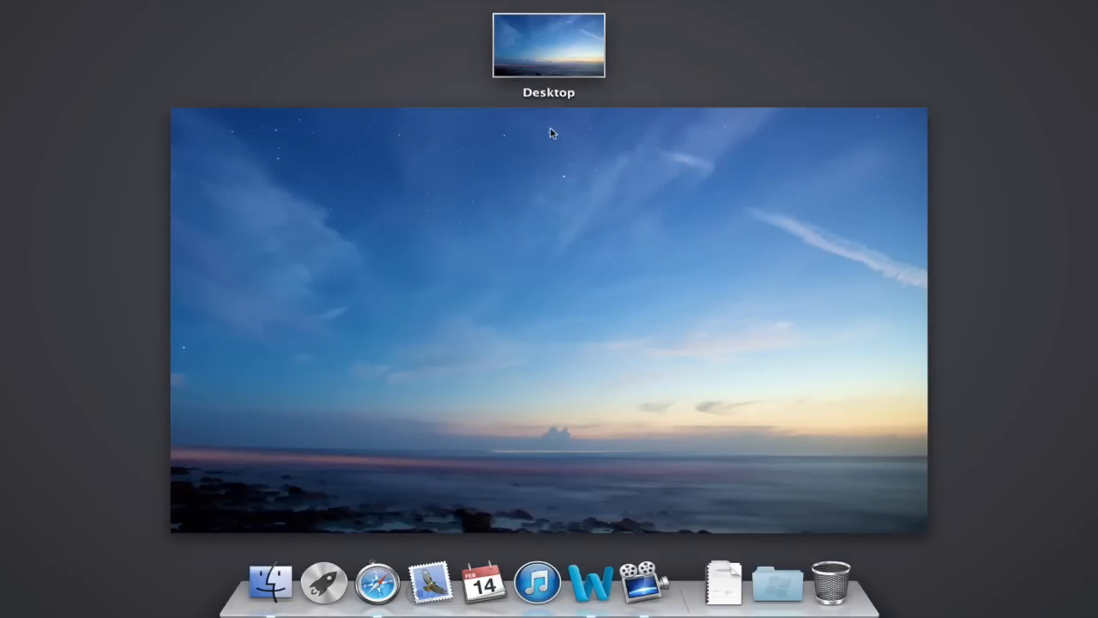
mouse_move(539, 67)
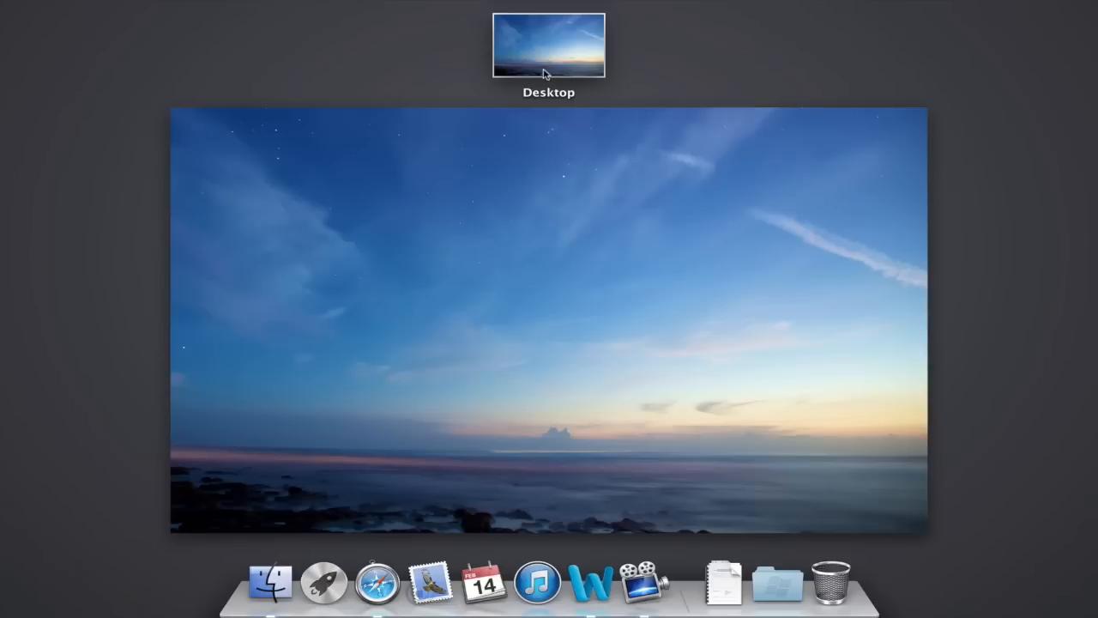
mouse_move(566, 233)
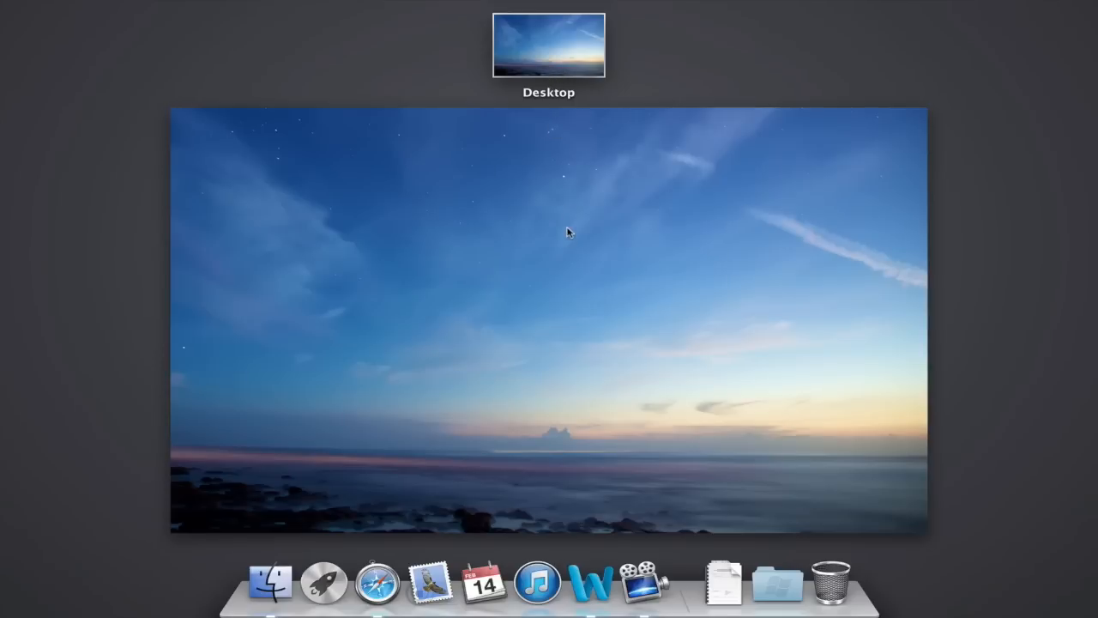
mouse_move(561, 246)
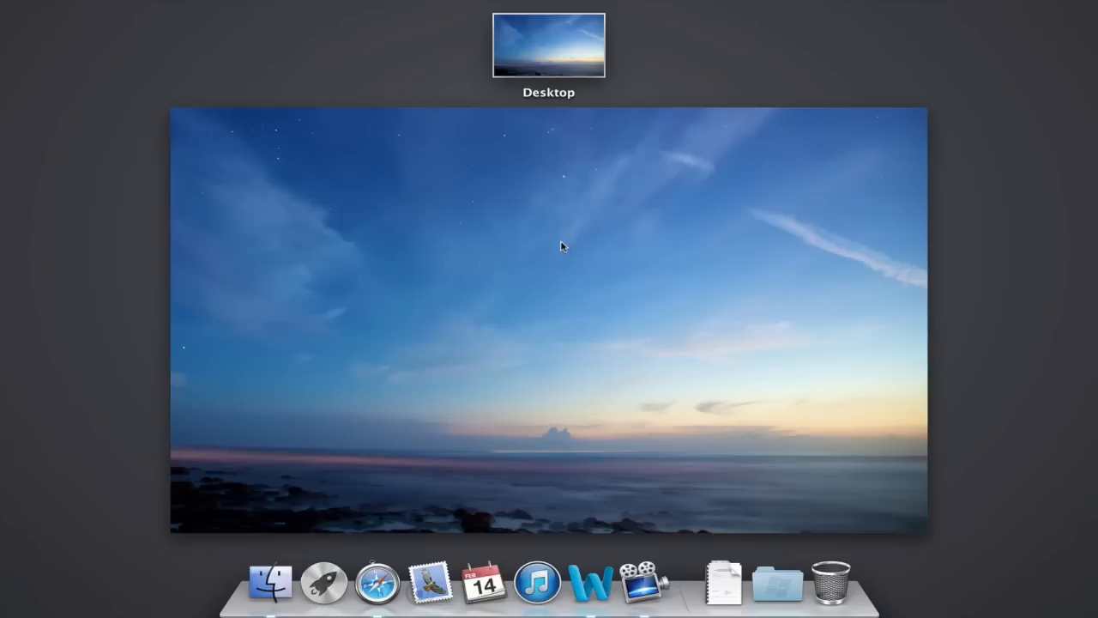
mouse_move(544, 242)
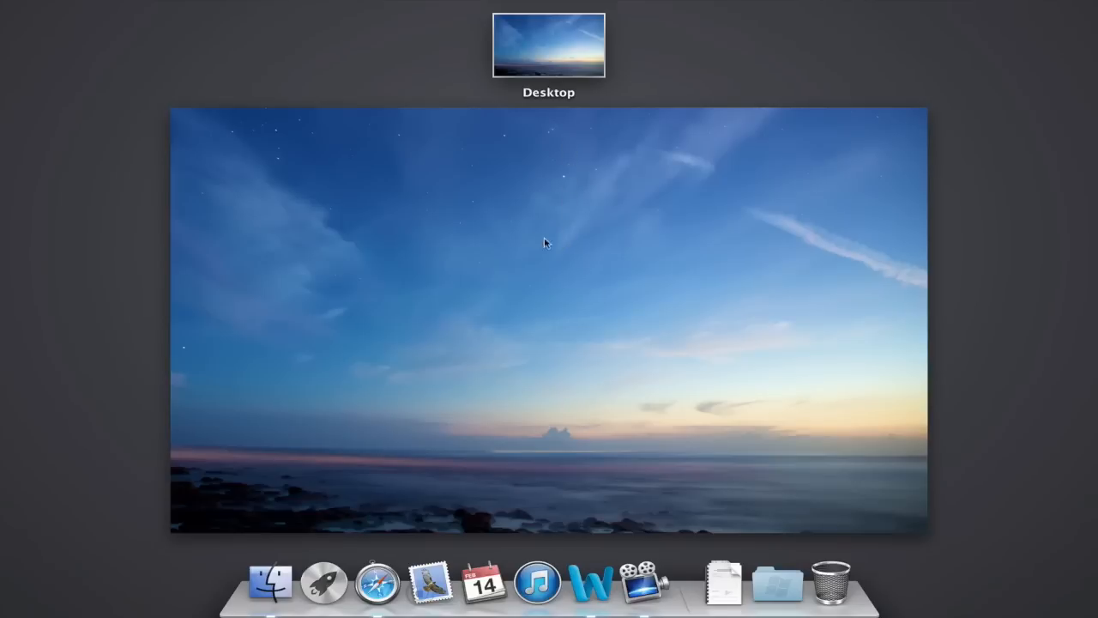
mouse_move(569, 262)
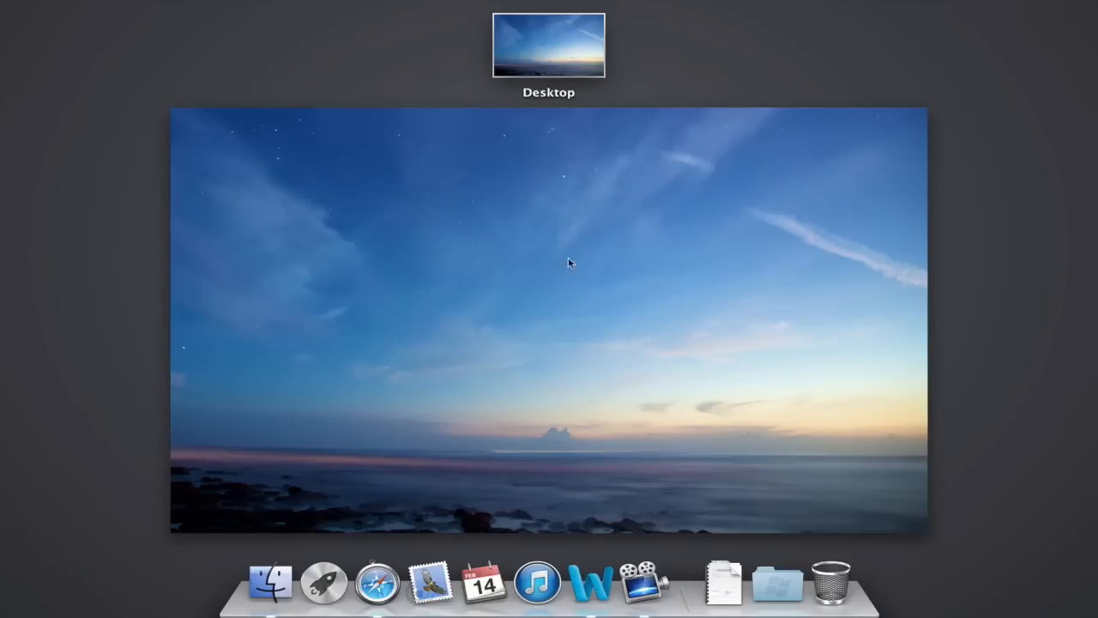
mouse_move(548, 242)
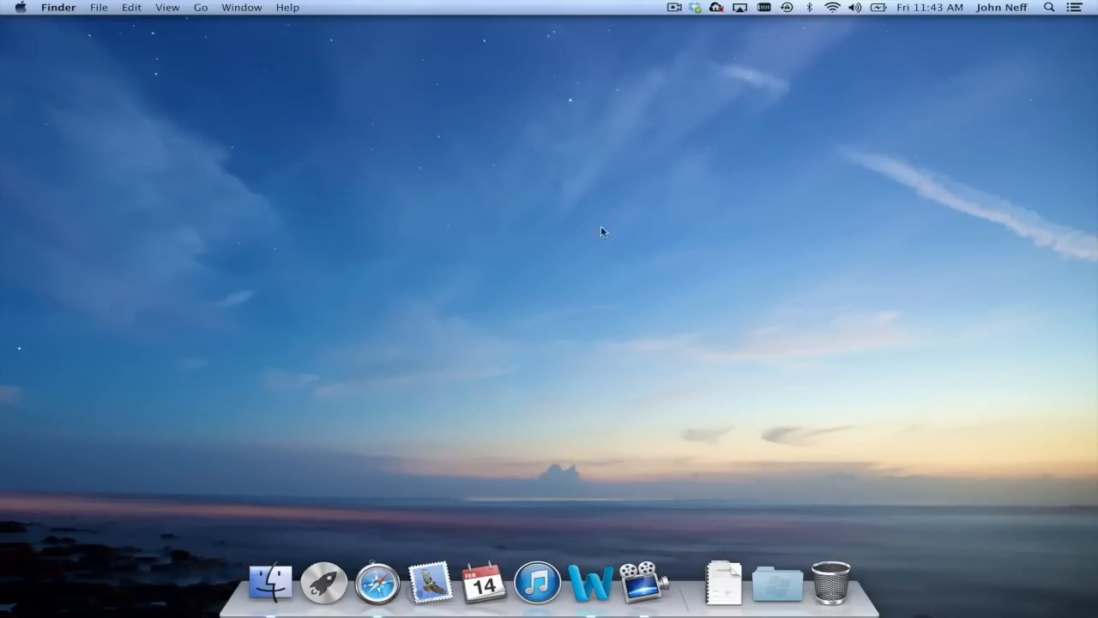
mouse_move(596, 196)
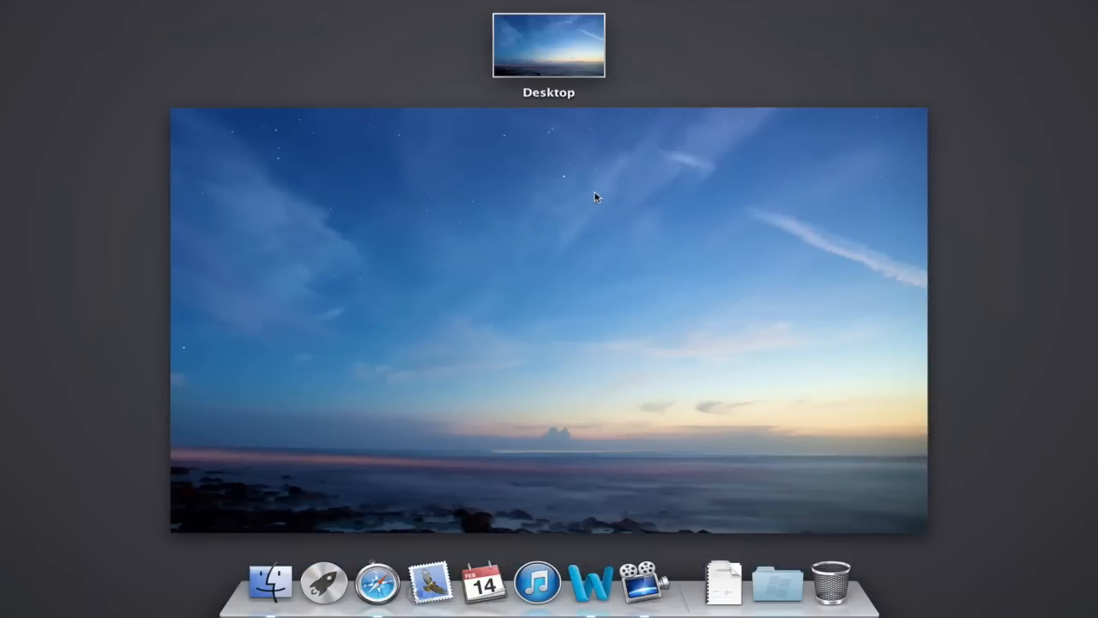
mouse_move(601, 116)
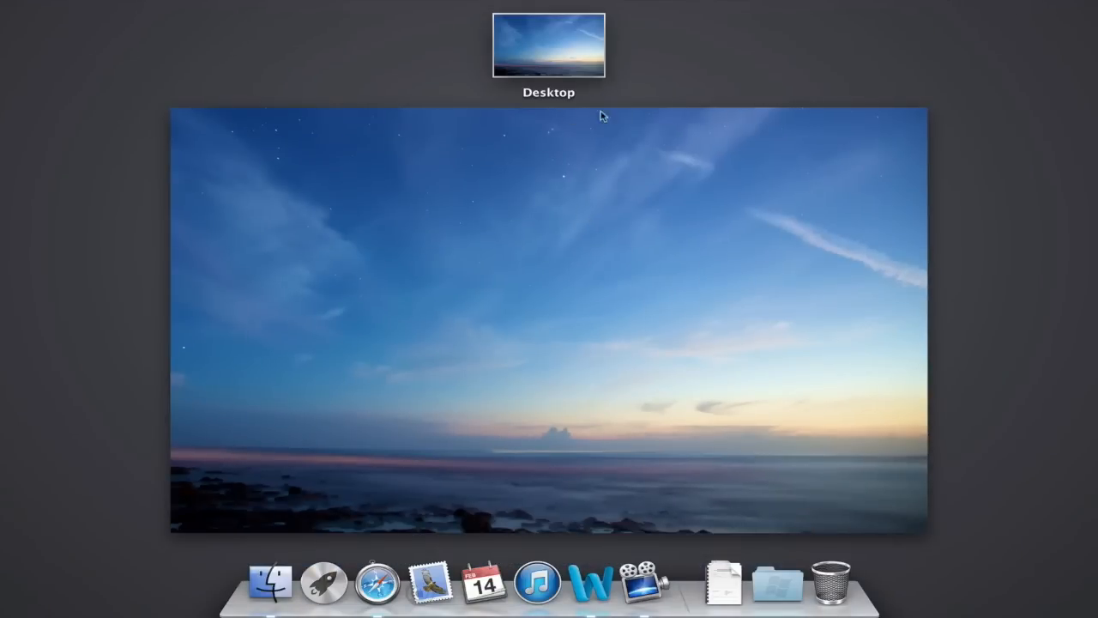
mouse_move(535, 133)
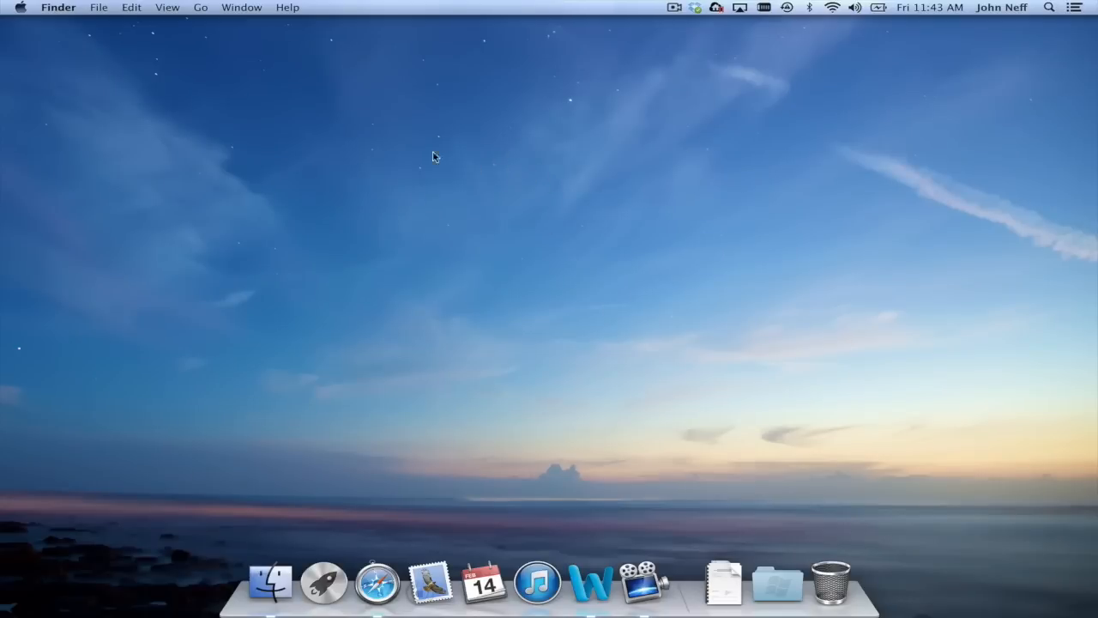
mouse_move(499, 164)
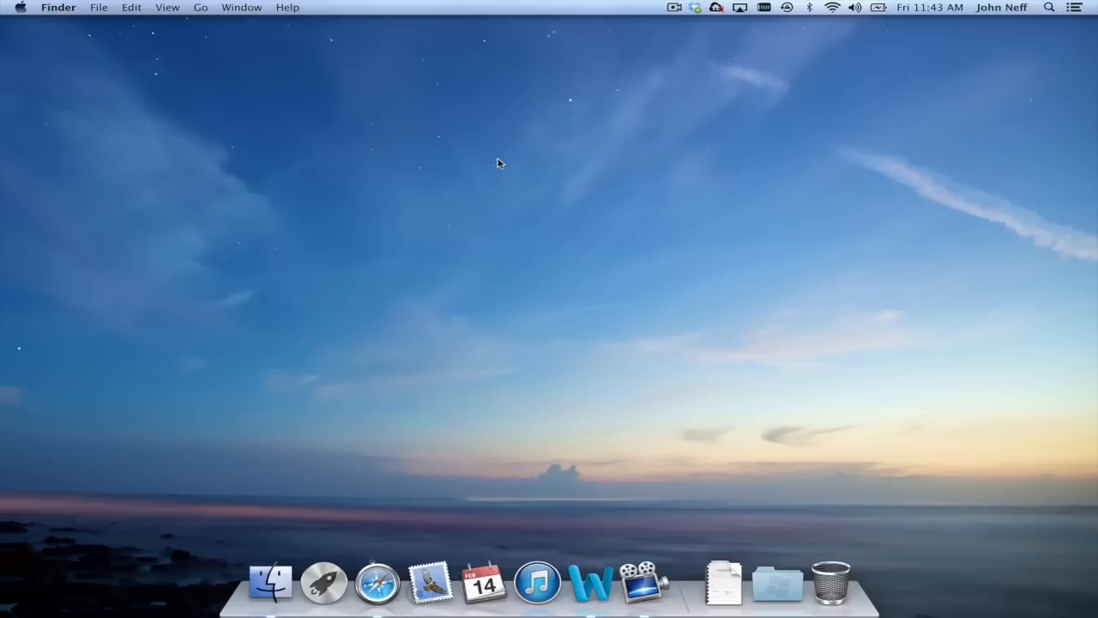
Launch Safari from the Dock and view its Apple homepage window in Mission Control.
key(ctrl+Up)
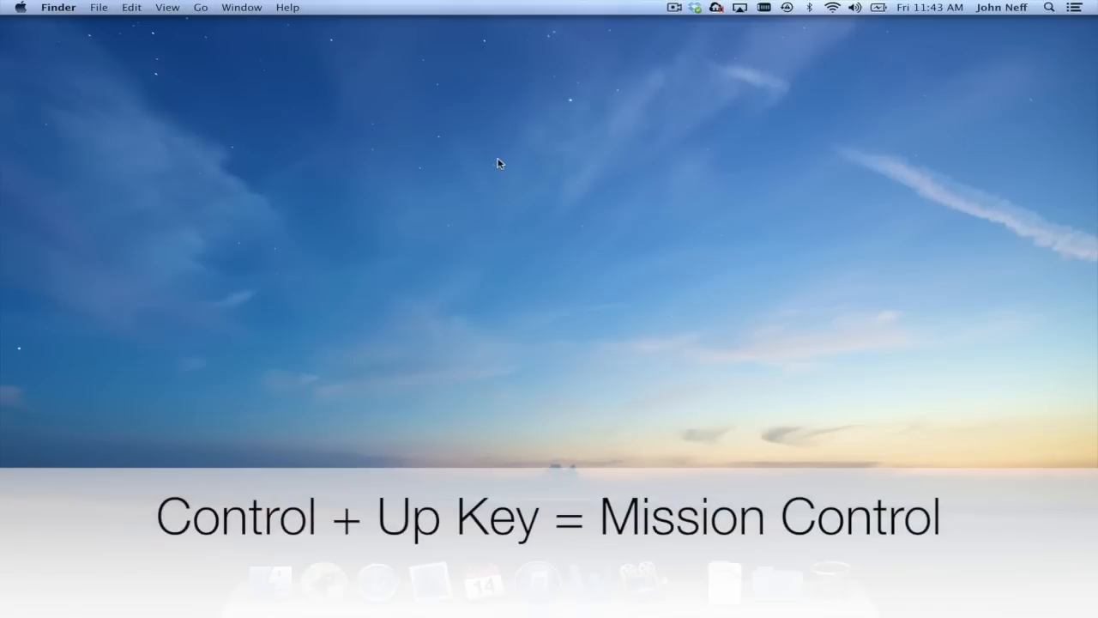
key(ctrl+up)
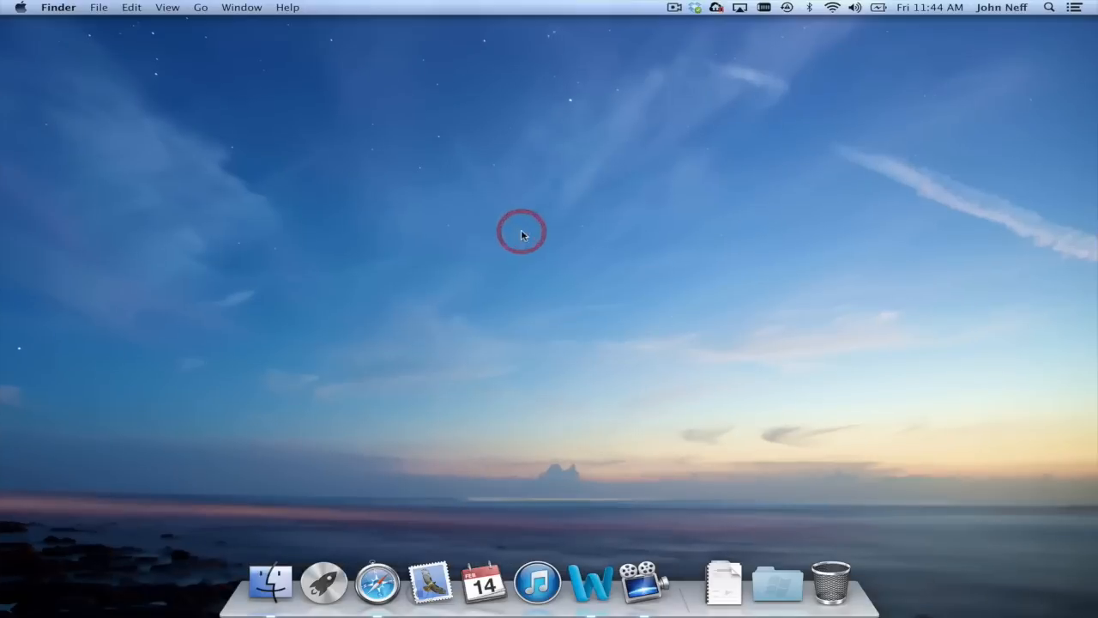
click(372, 594)
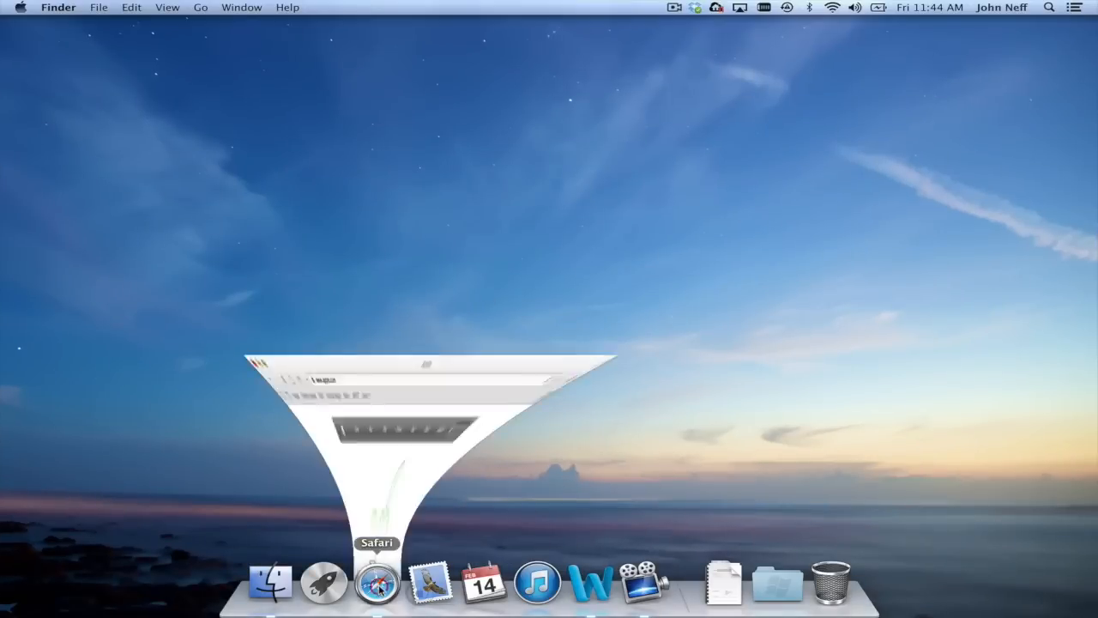
click(379, 584)
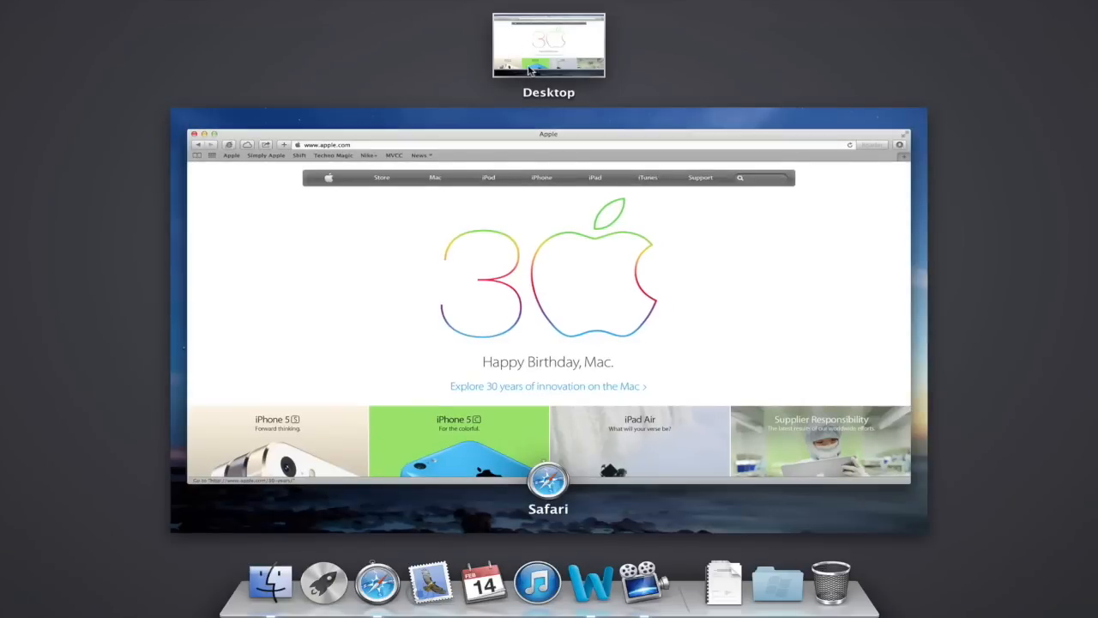
mouse_move(578, 93)
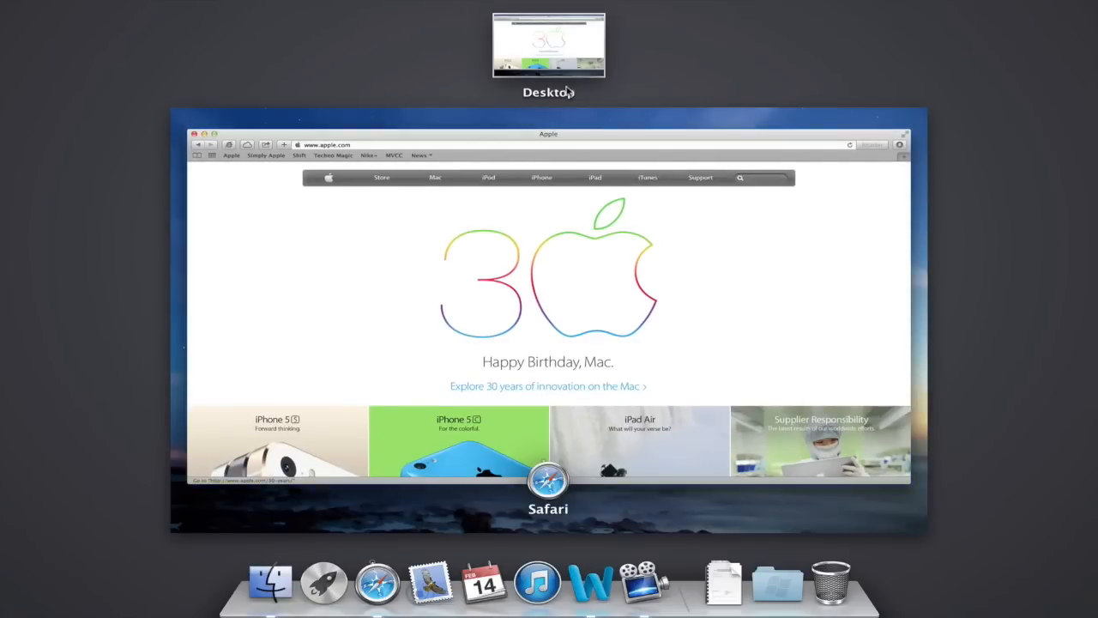
mouse_move(585, 249)
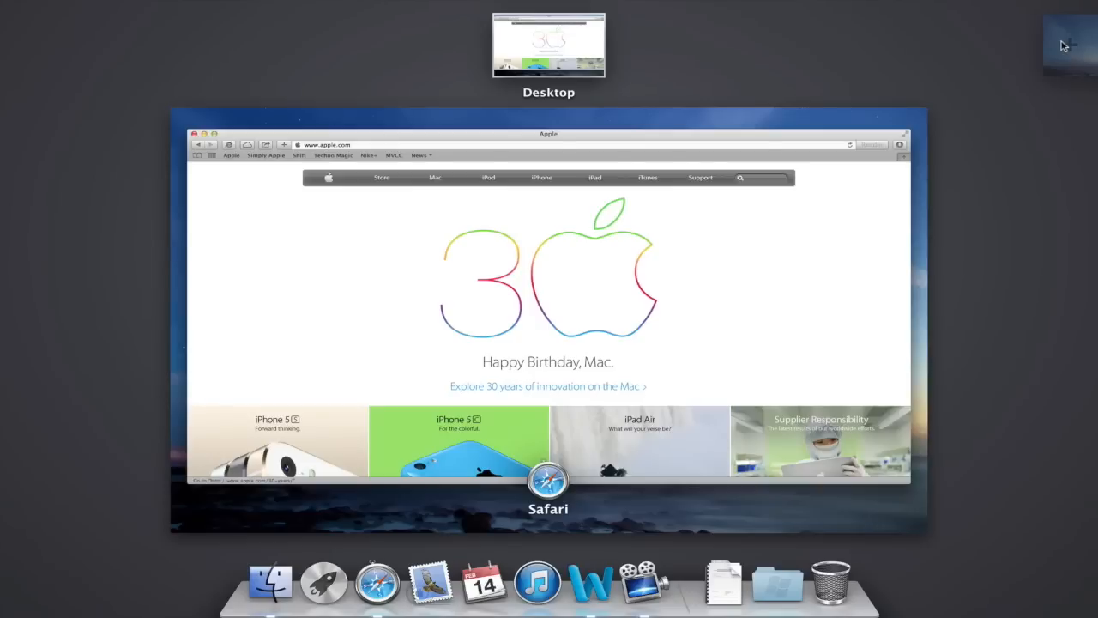
Add a second desktop space in Mission Control and switch to Desktop 2.
click(1064, 44)
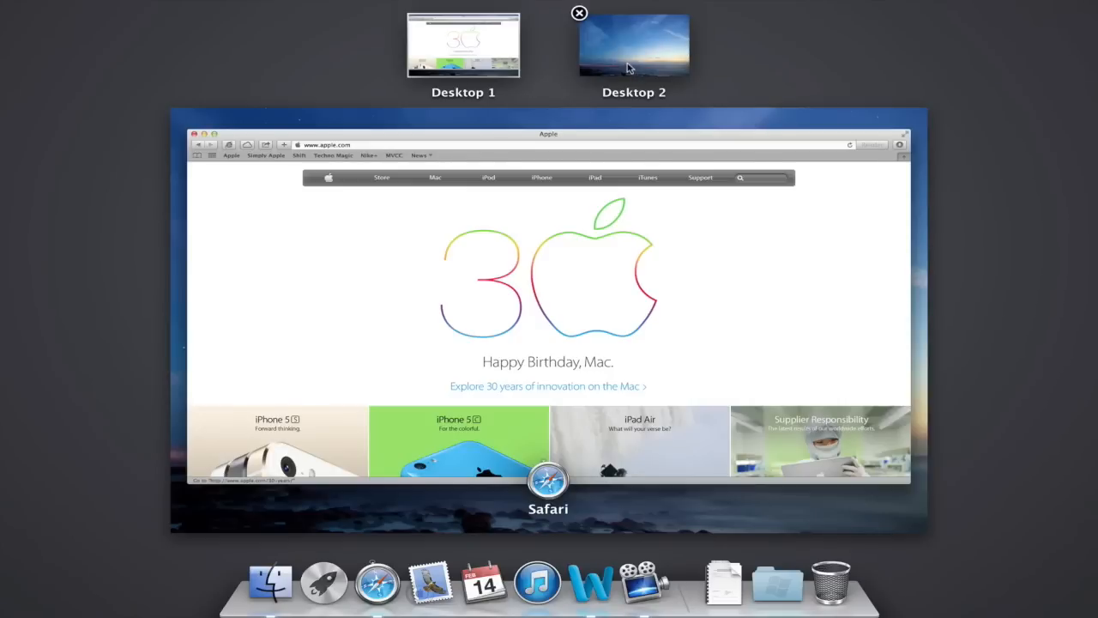
mouse_move(492, 60)
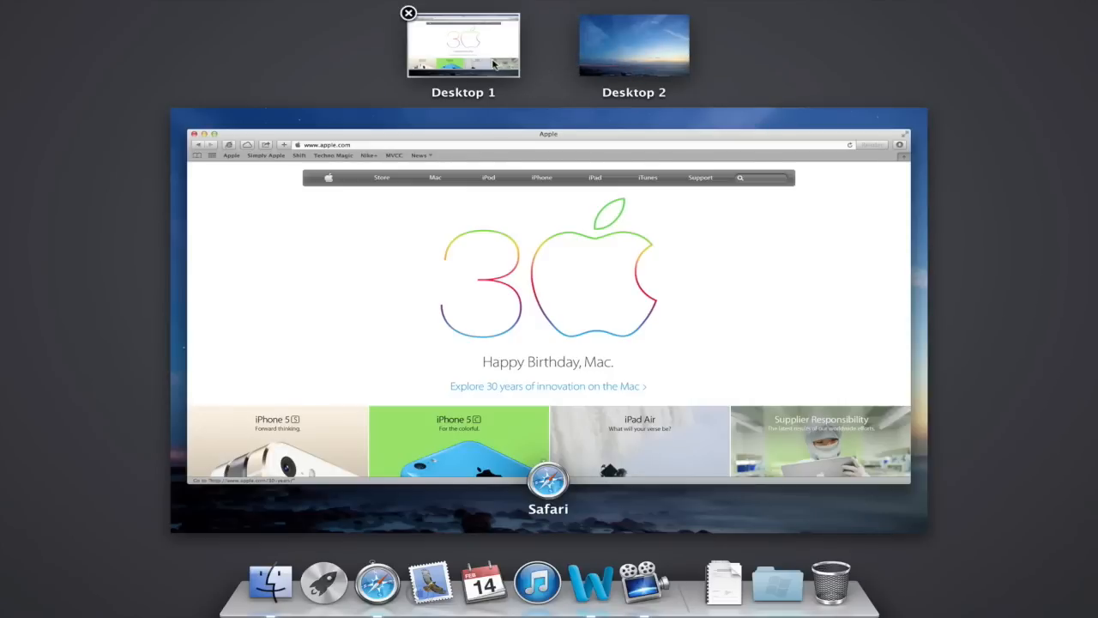
mouse_move(597, 54)
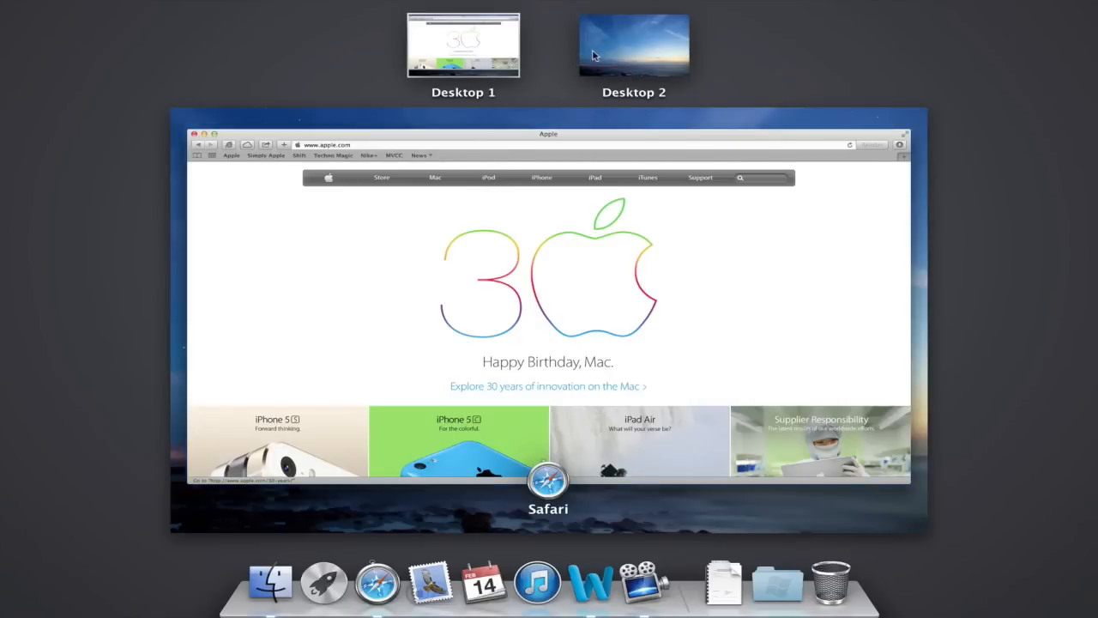
mouse_move(618, 53)
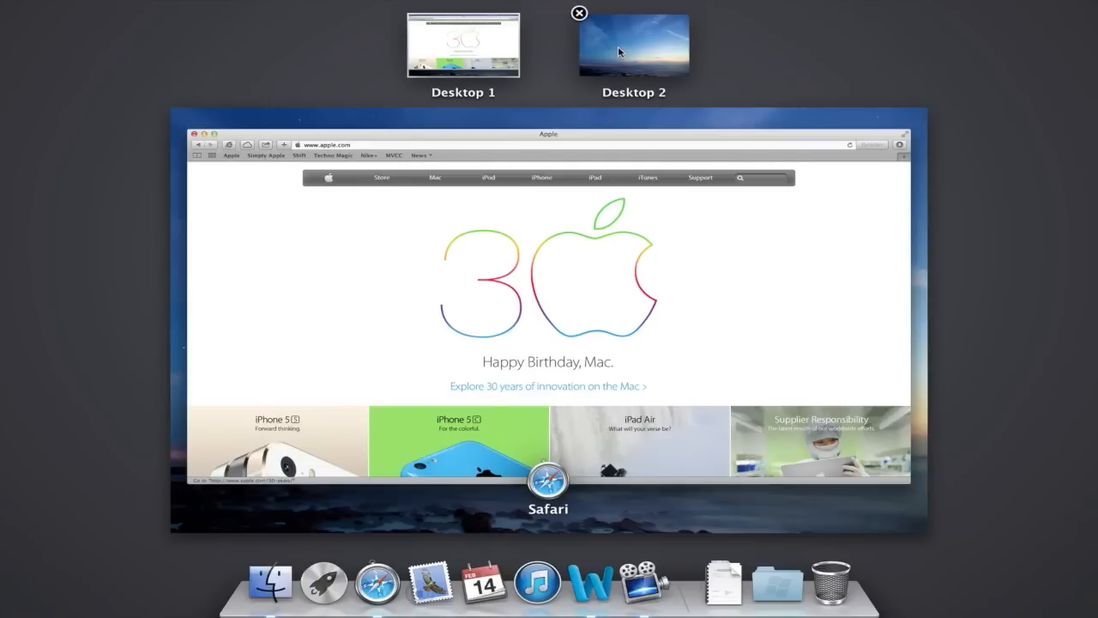
mouse_move(624, 54)
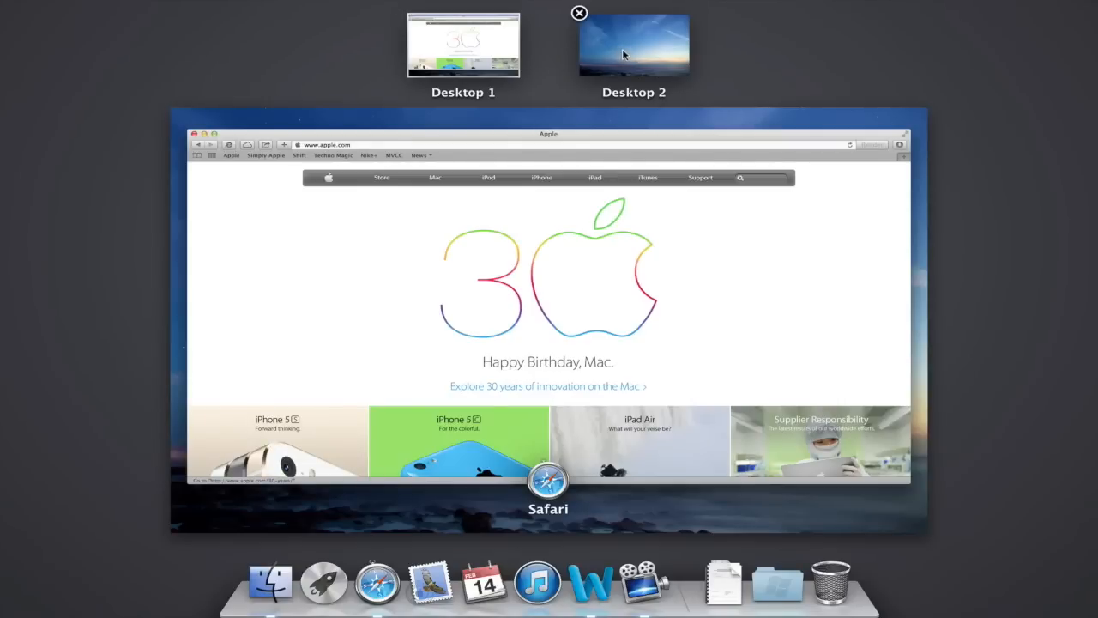
click(633, 45)
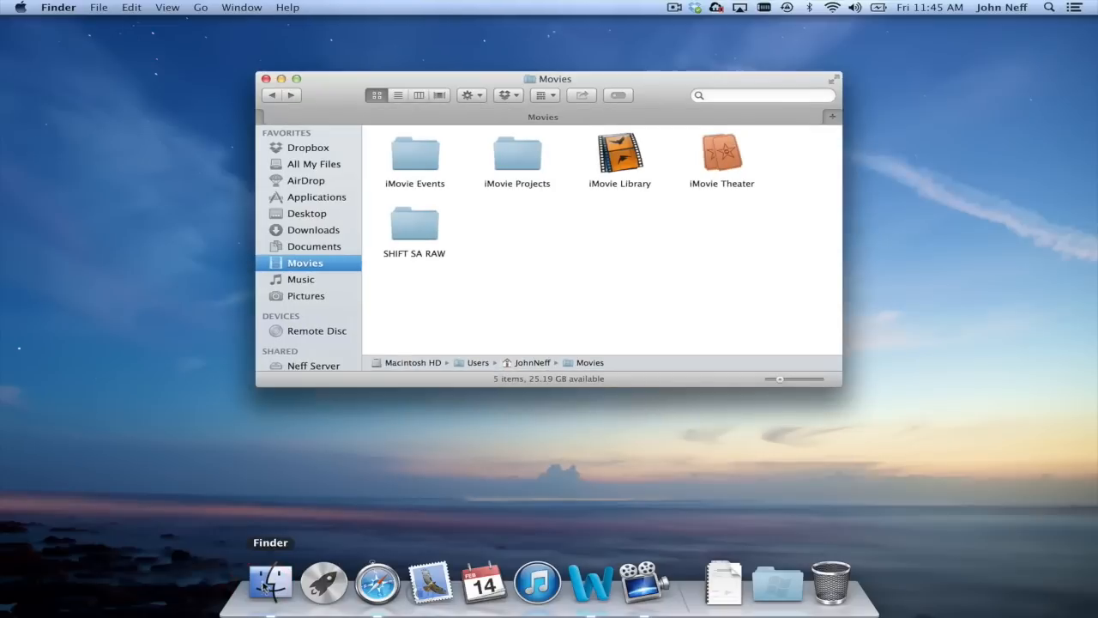
mouse_move(402, 477)
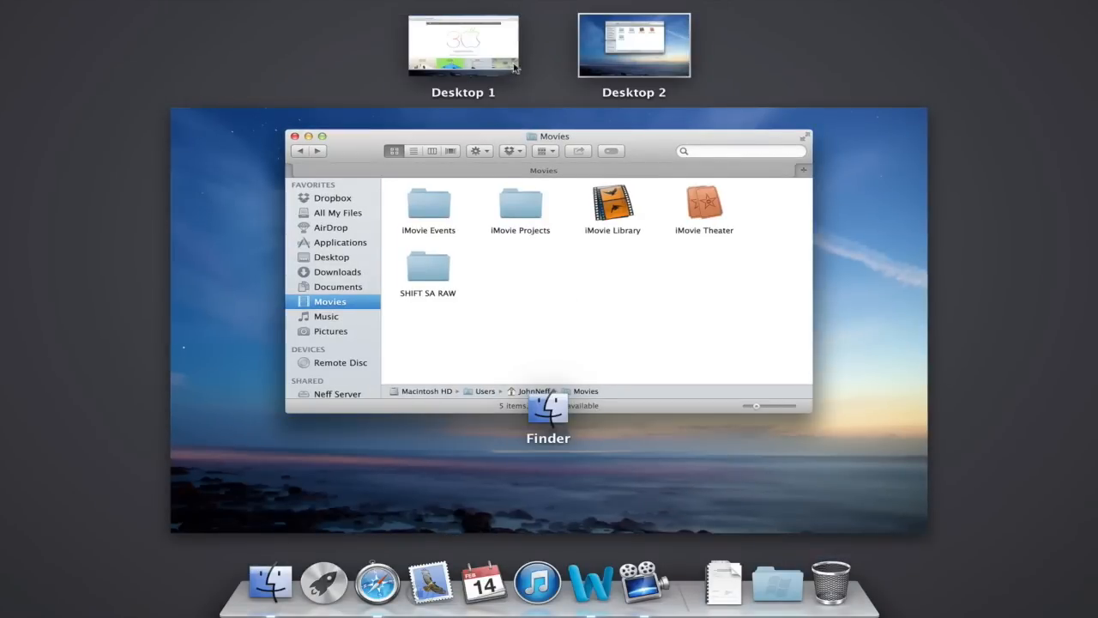
mouse_move(626, 55)
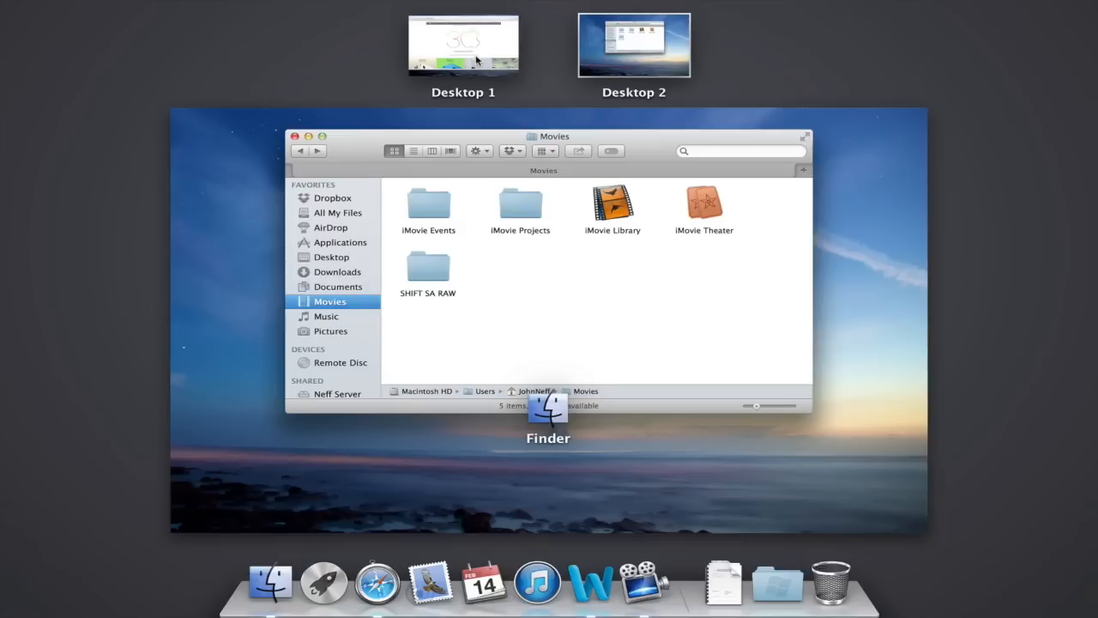
mouse_move(463, 43)
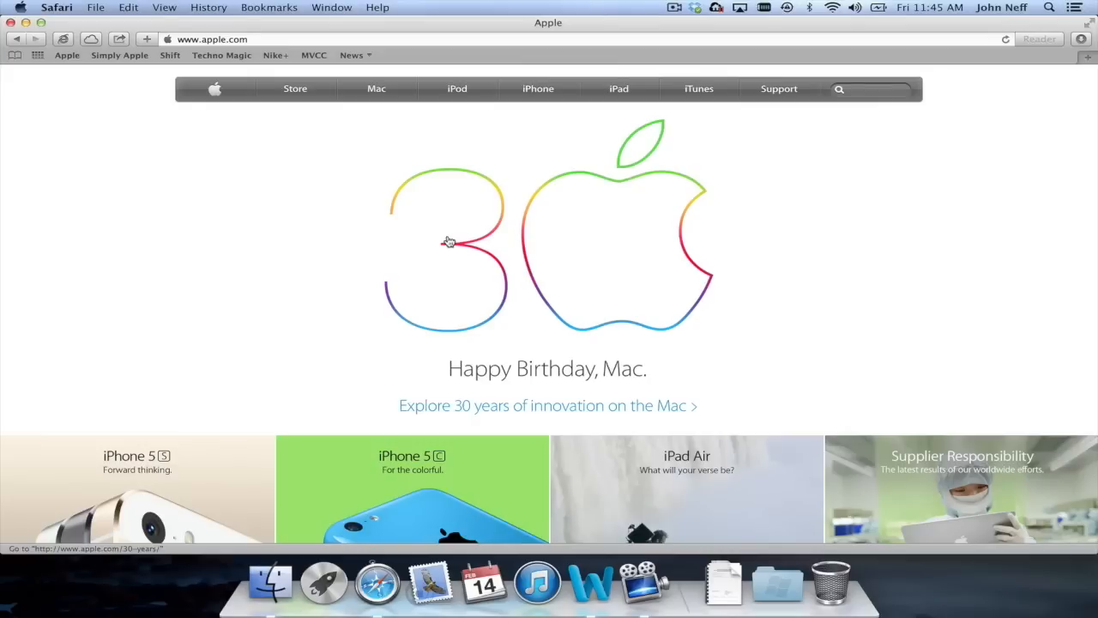
click(269, 579)
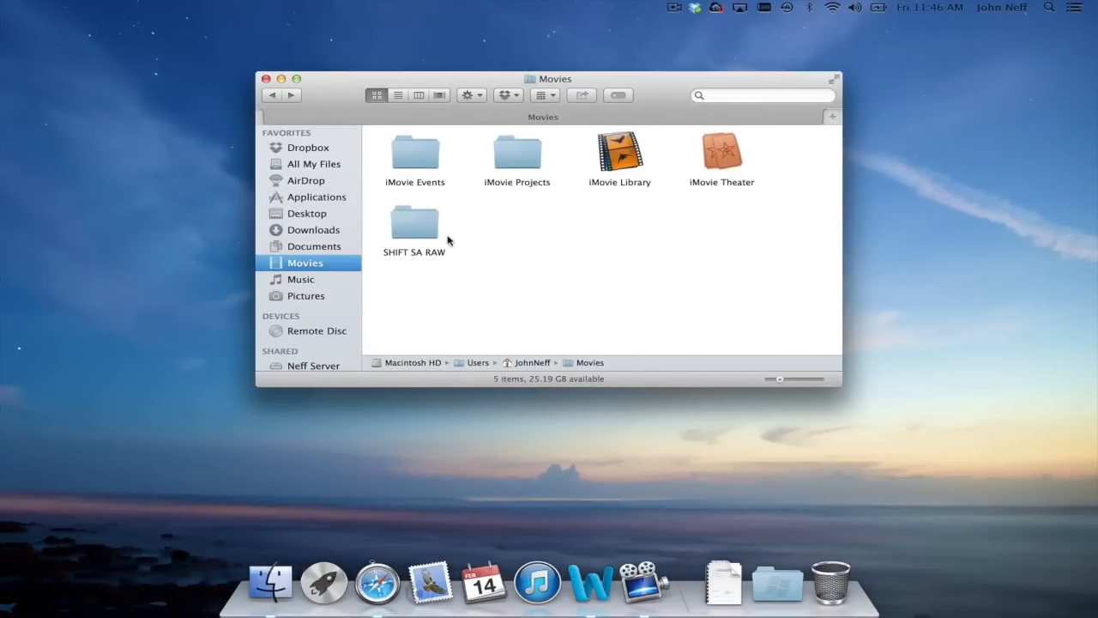
click(377, 590)
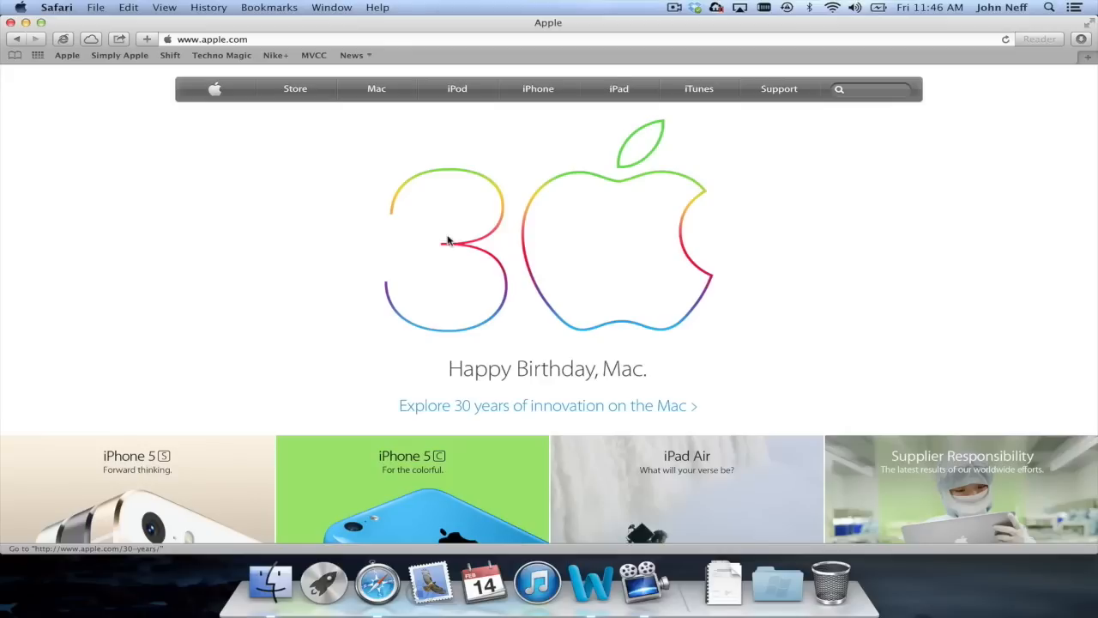
mouse_move(449, 241)
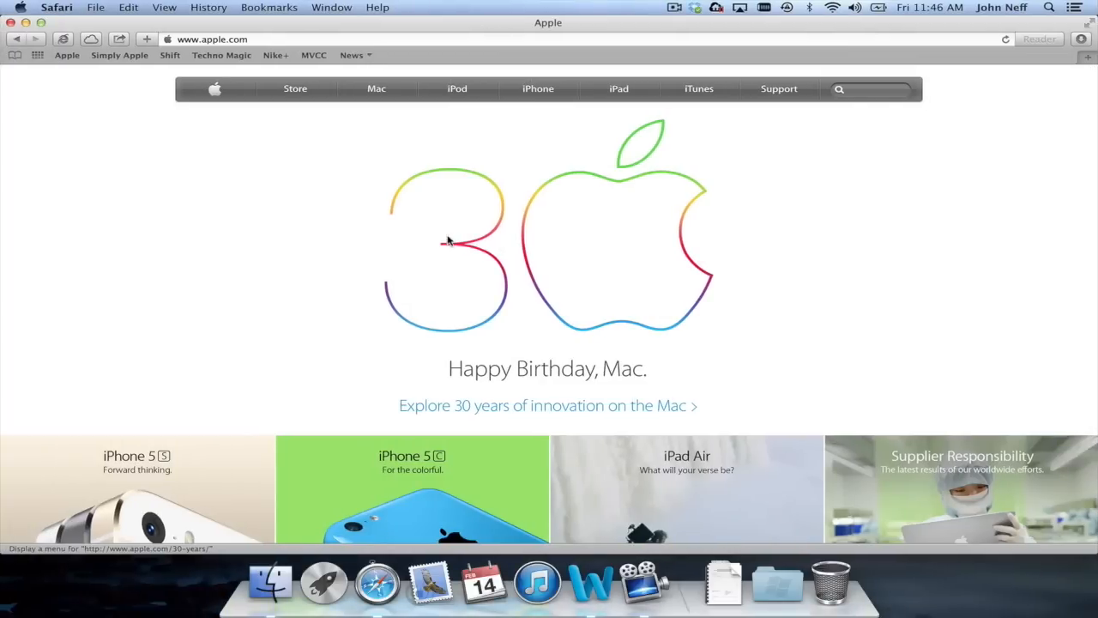
mouse_move(447, 241)
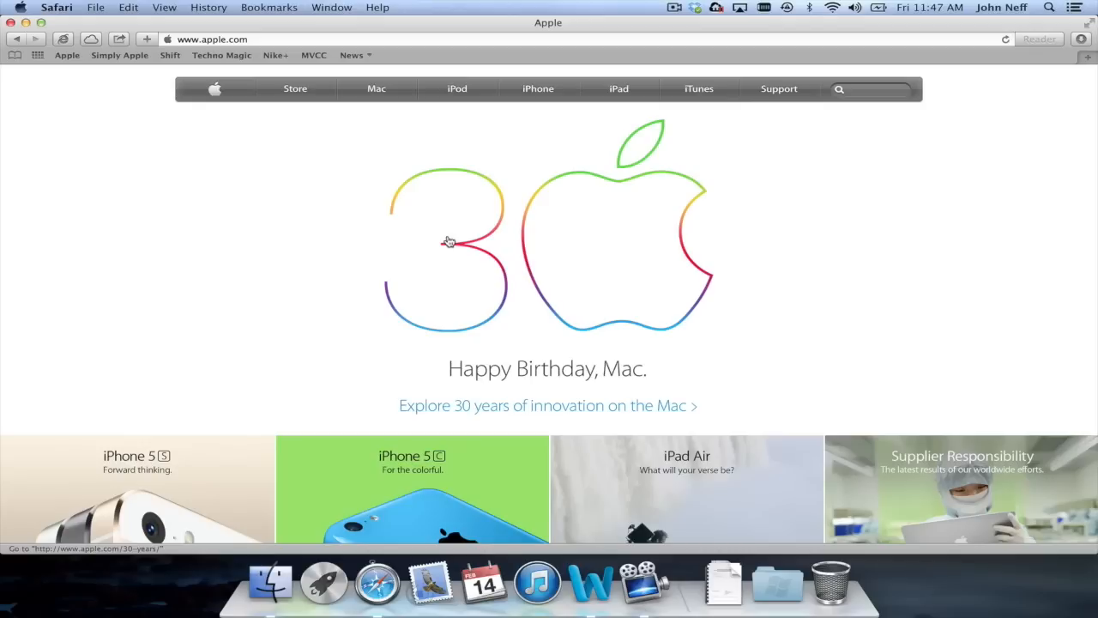
mouse_move(526, 167)
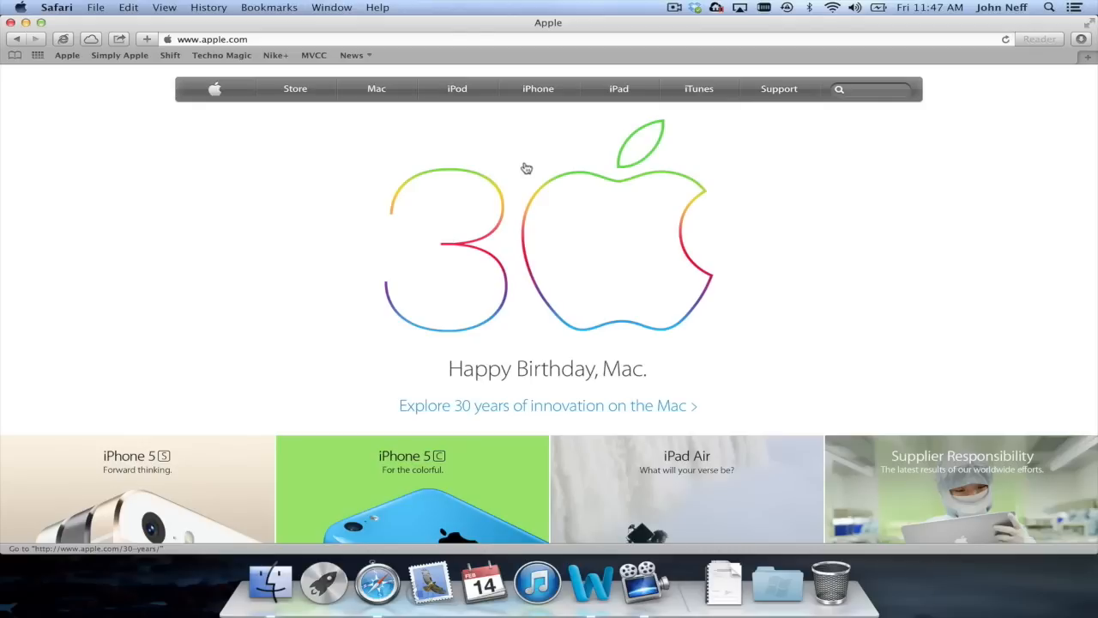
mouse_move(1069, 52)
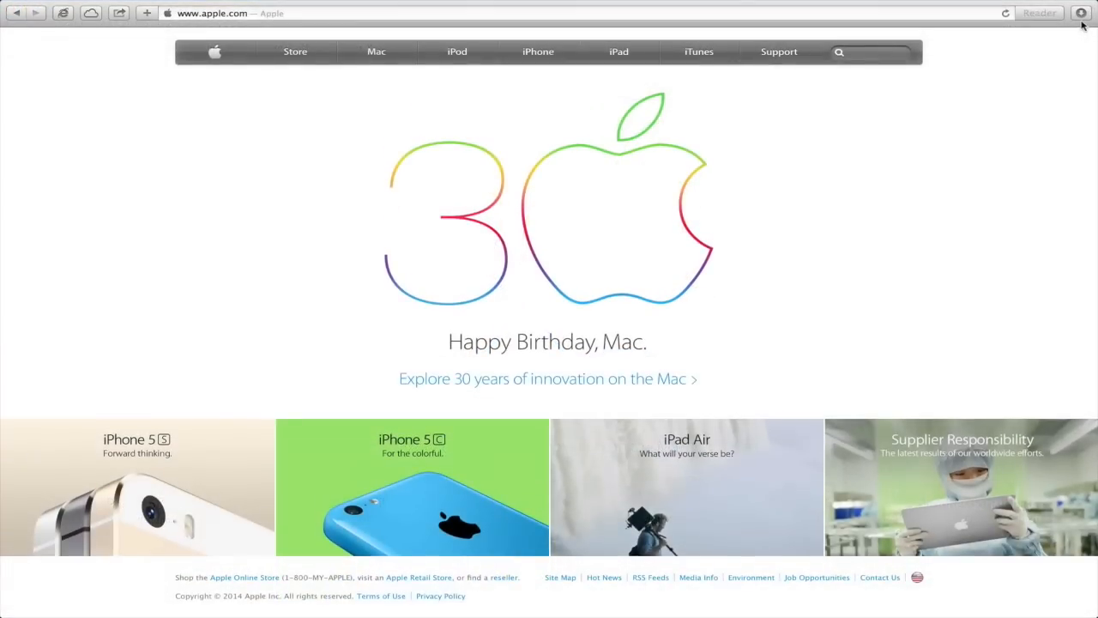
mouse_move(1010, 87)
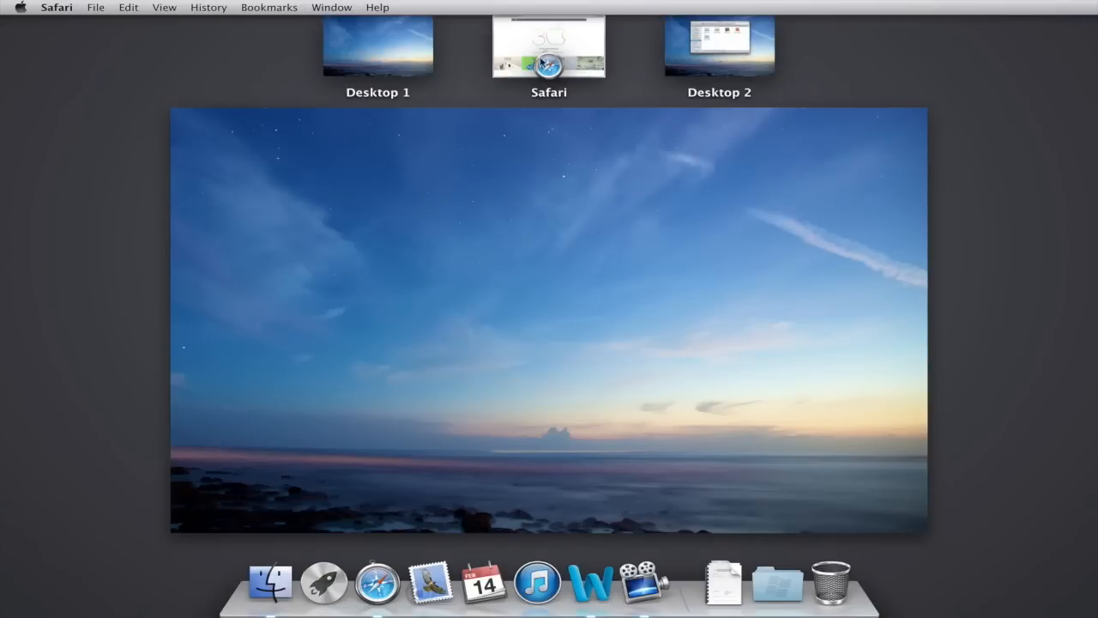
mouse_move(395, 54)
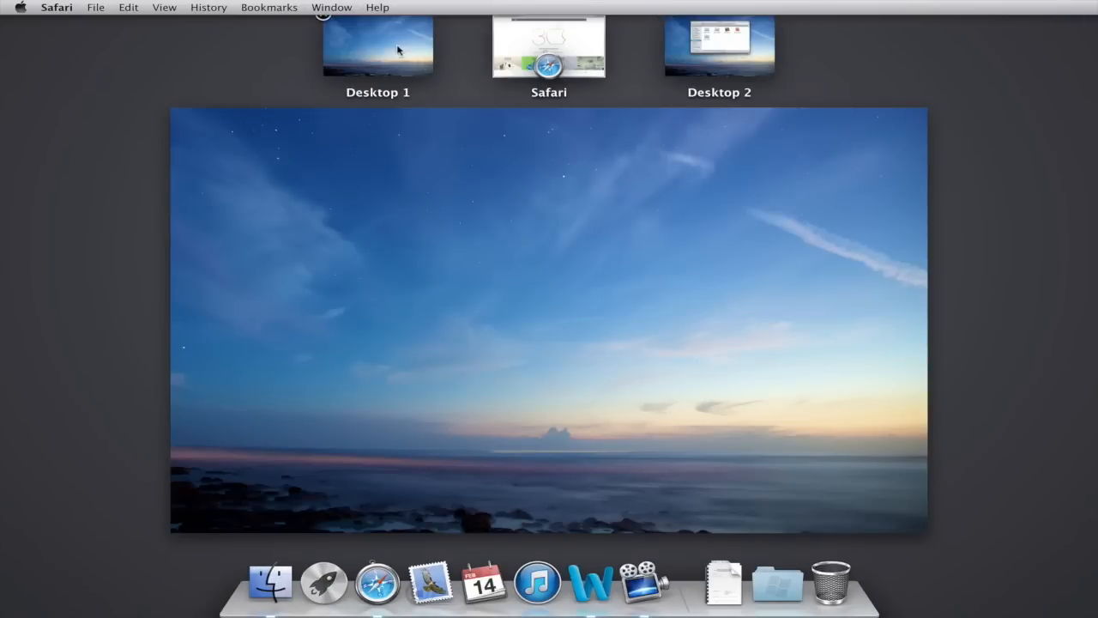
mouse_move(428, 77)
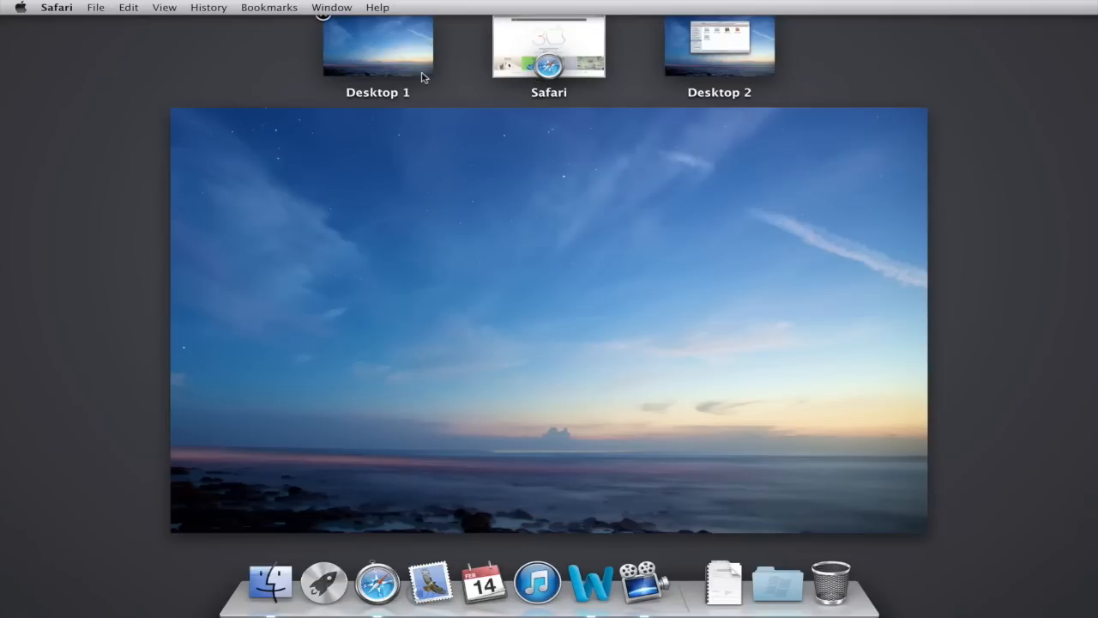
mouse_move(404, 71)
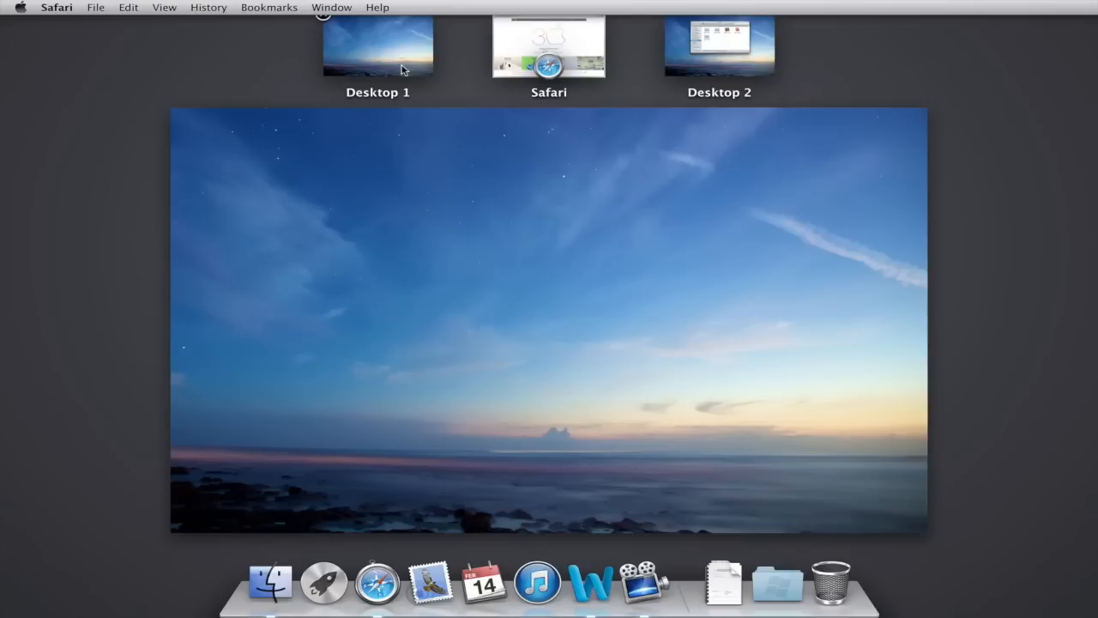
mouse_move(534, 86)
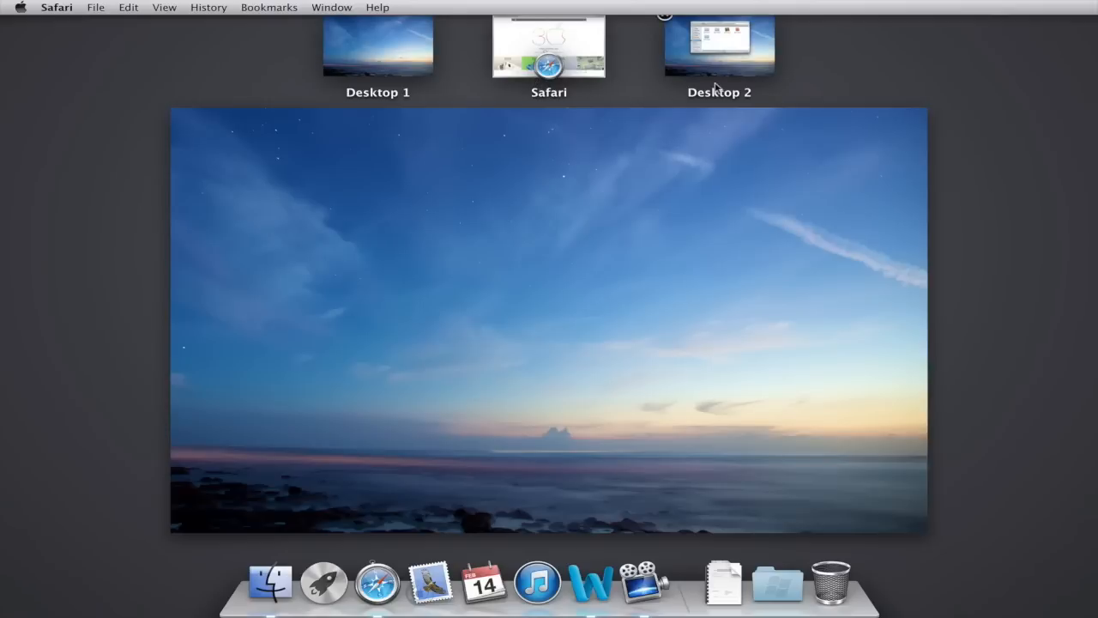
mouse_move(423, 67)
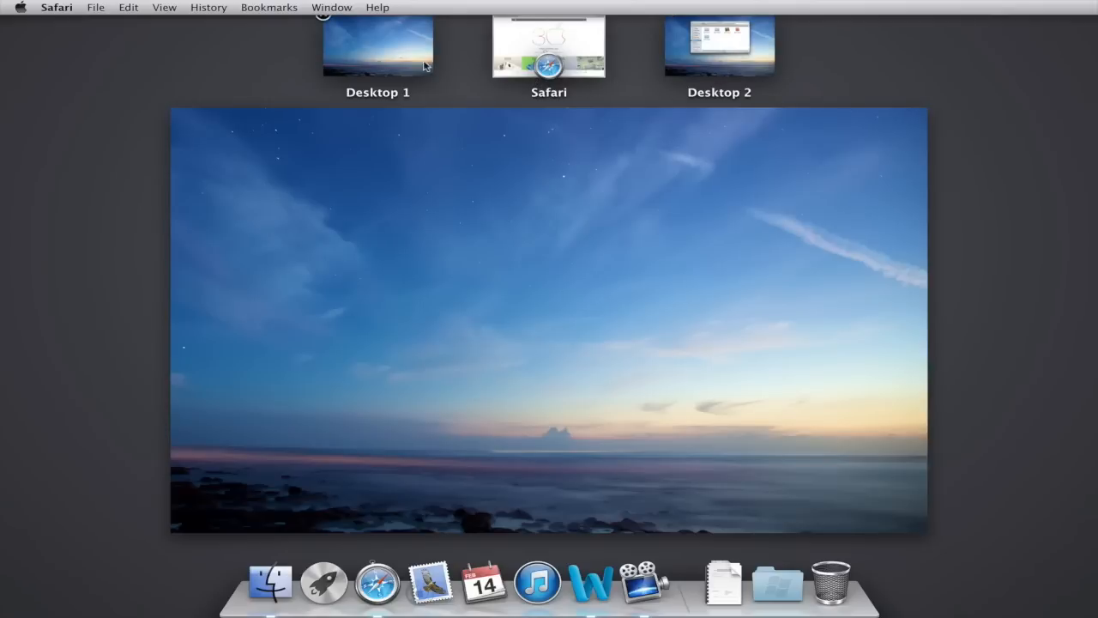
mouse_move(403, 60)
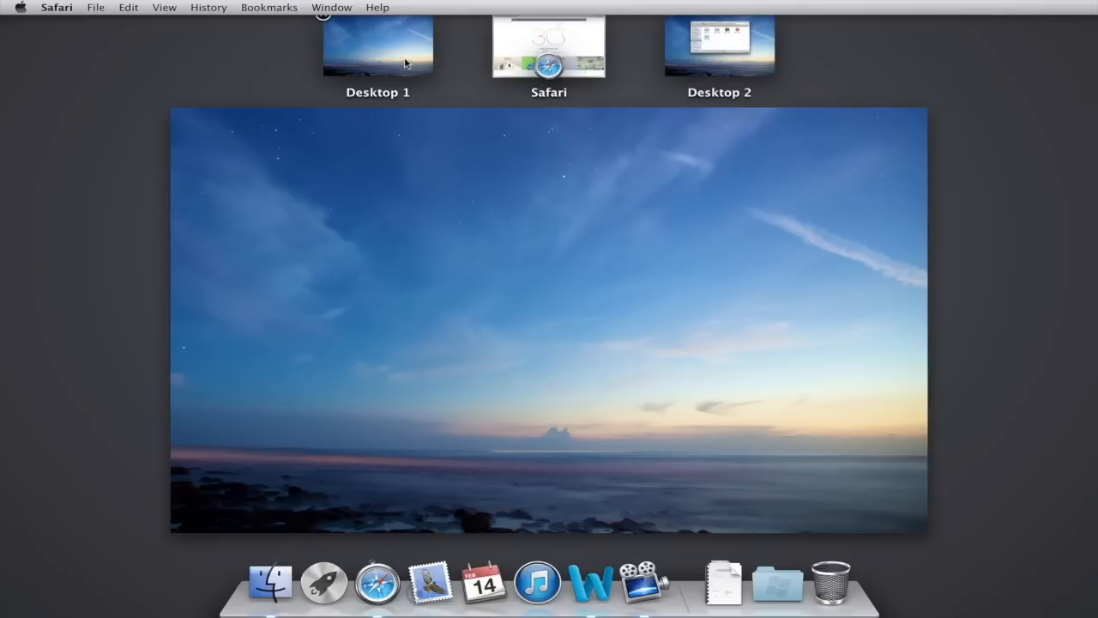